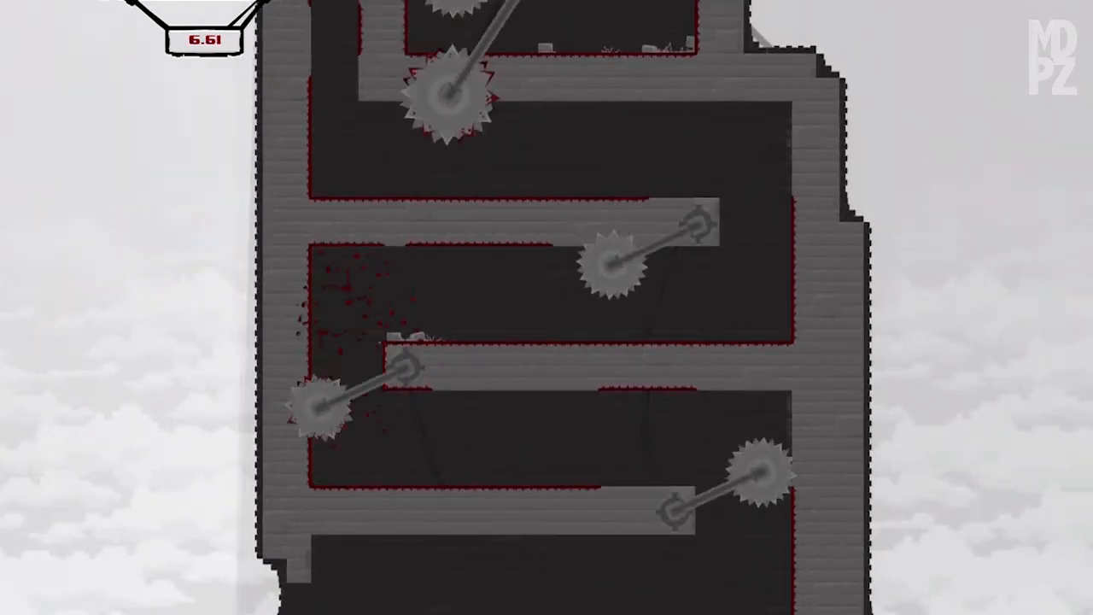
pyautogui.scroll(-3)
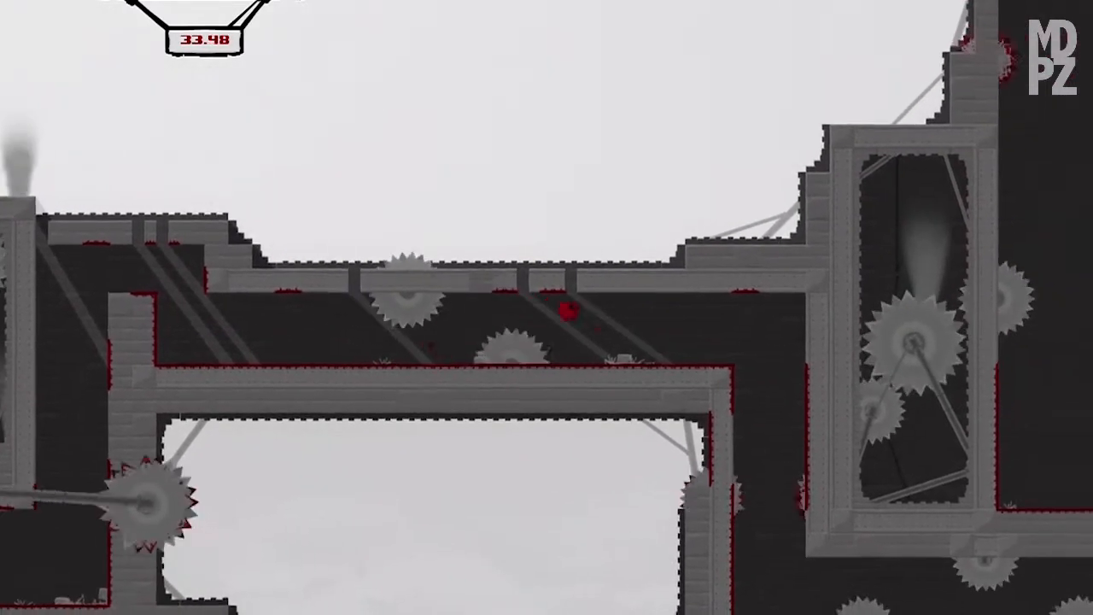
pyautogui.hscroll(3)
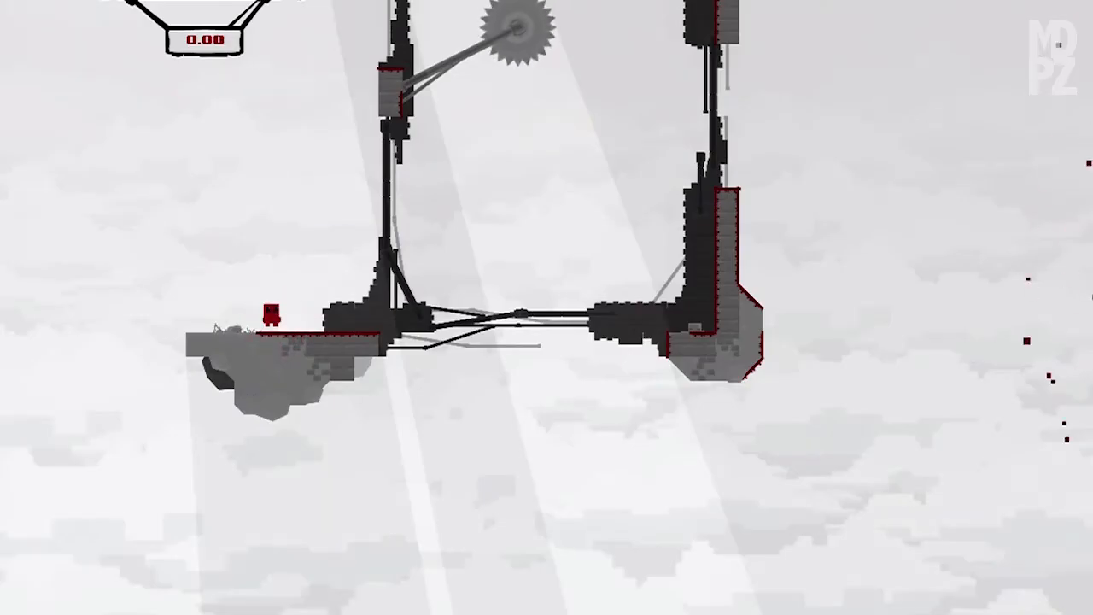
pyautogui.press('right')
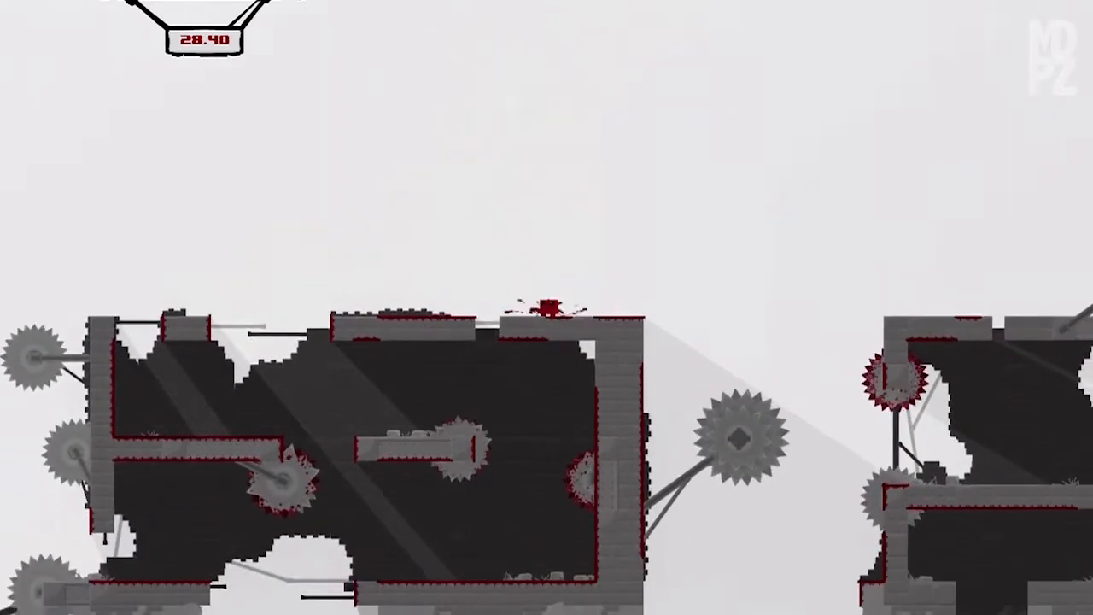
pyautogui.press('right')
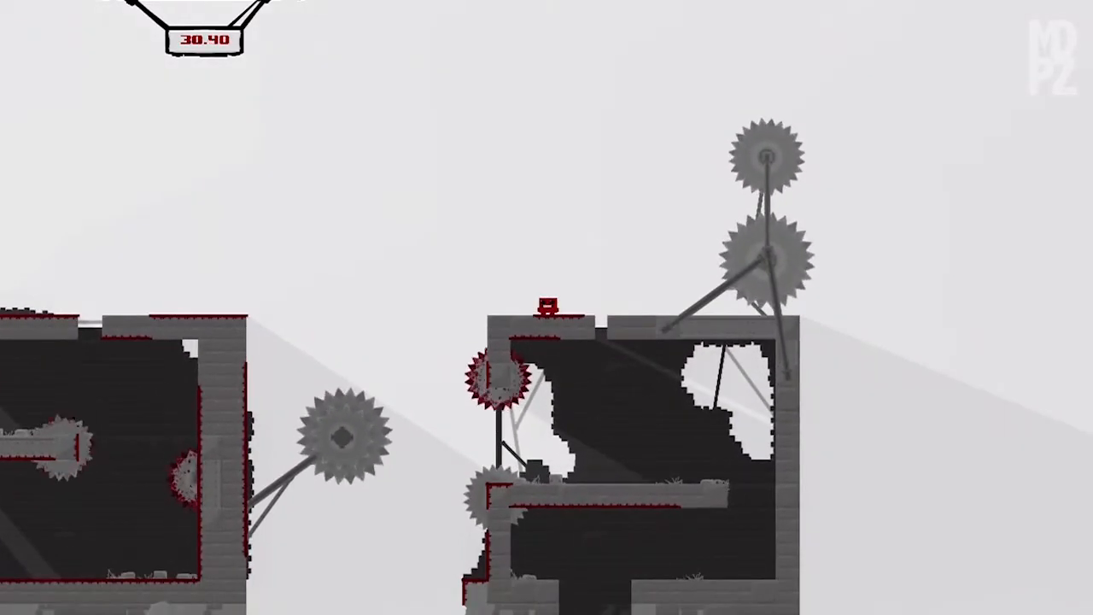